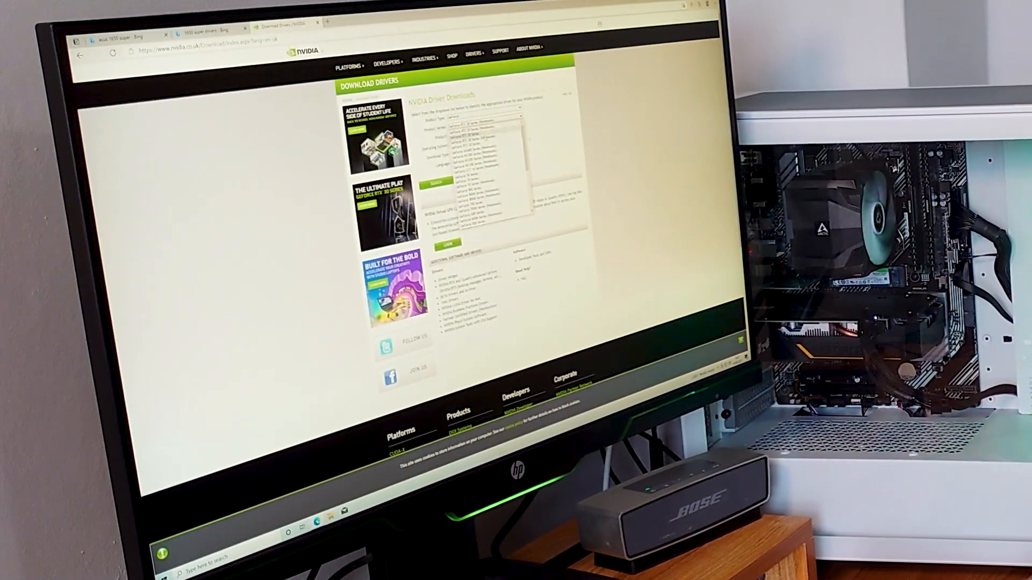
Select the GTX 1650 Super, search, and download the resulting Game Ready driver
click(481, 128)
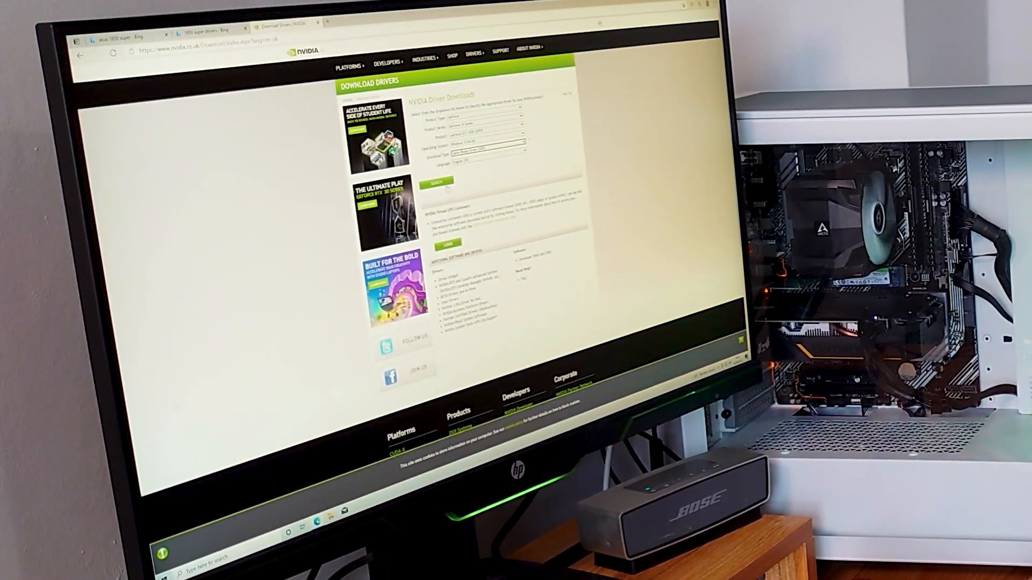
click(437, 182)
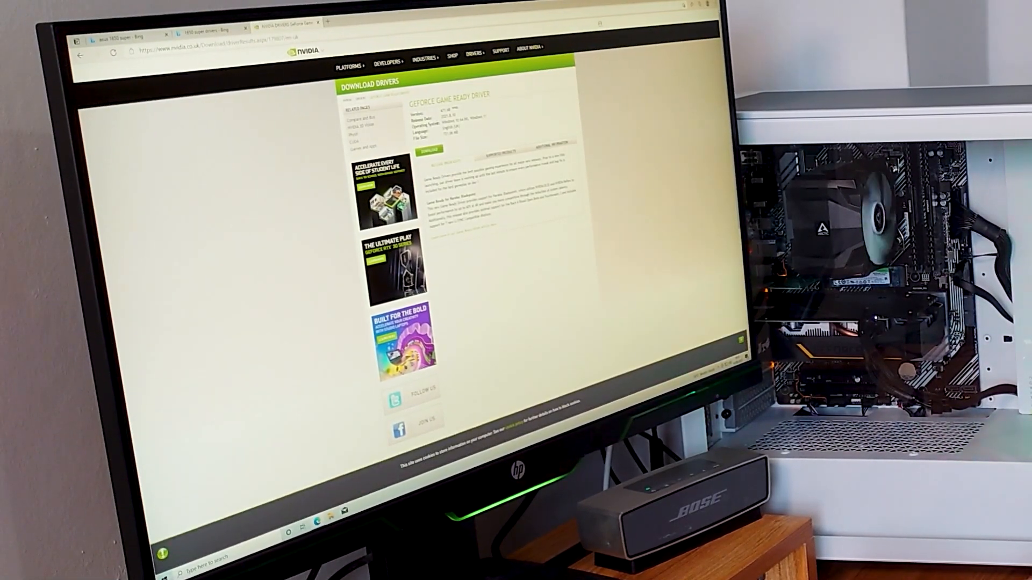
click(428, 150)
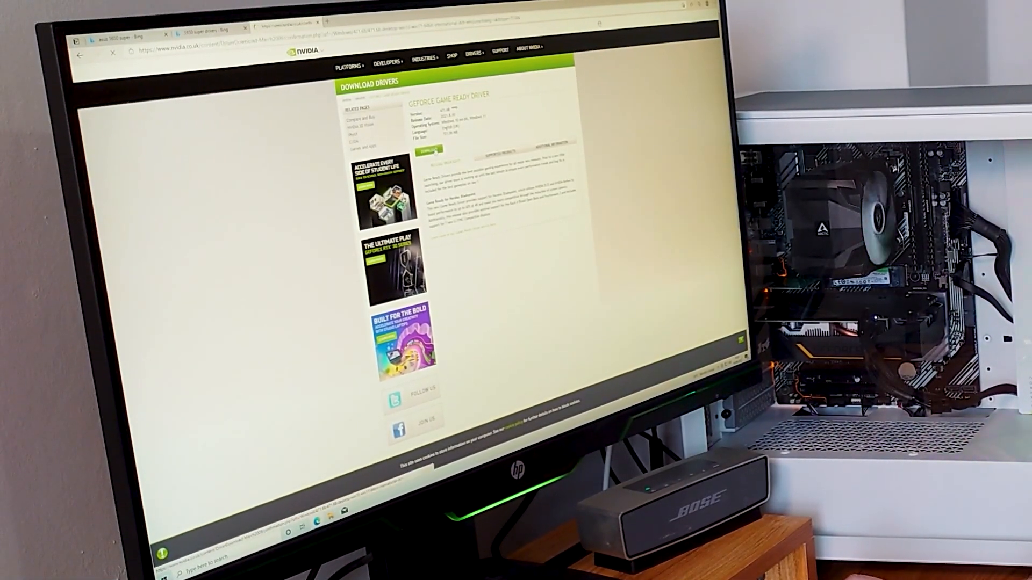
Confirm the Game Ready driver download on the final download page
click(428, 150)
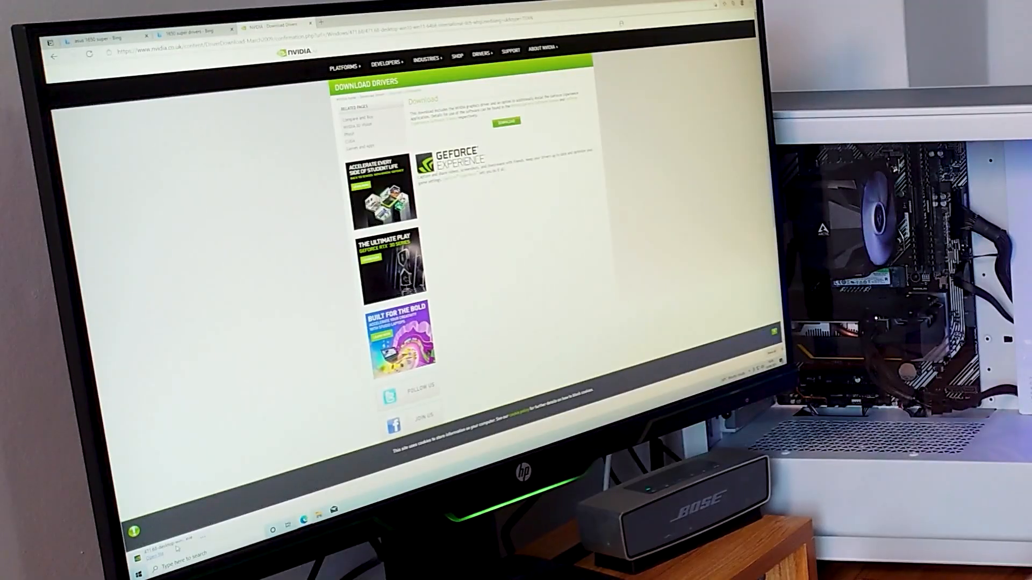
click(505, 122)
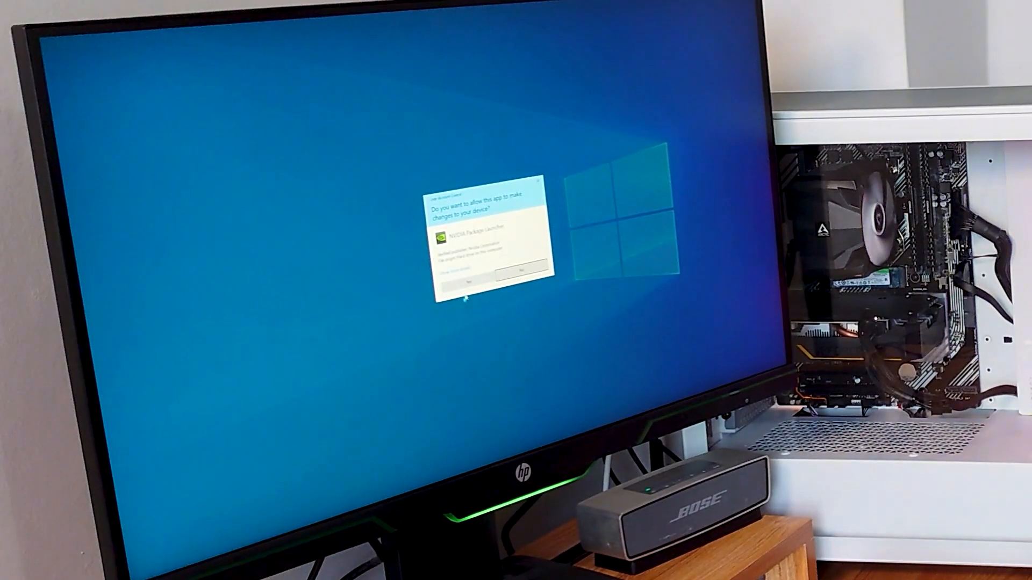
Allow the installer through User Account Control and accept the default extraction folder
click(474, 282)
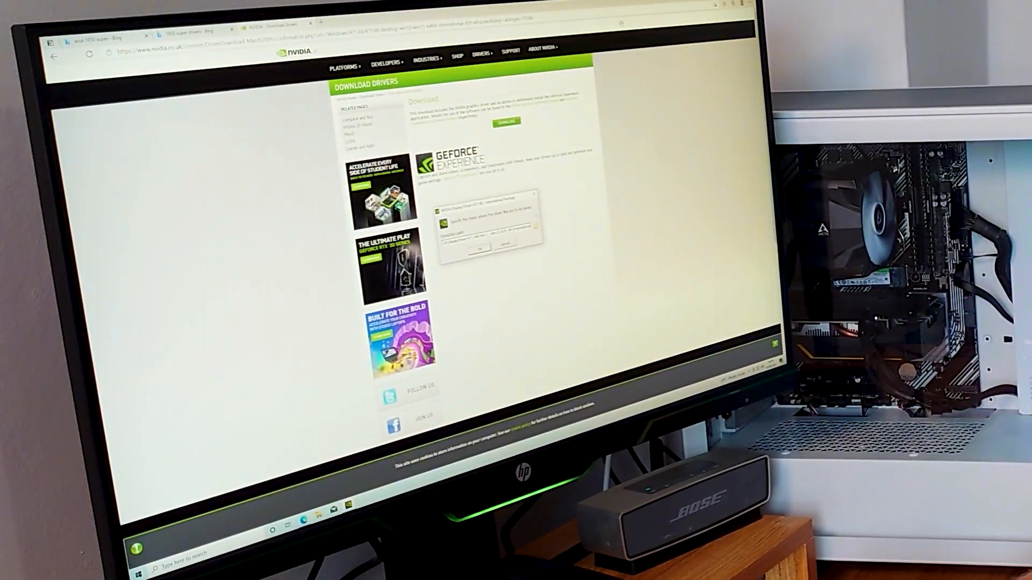
click(481, 248)
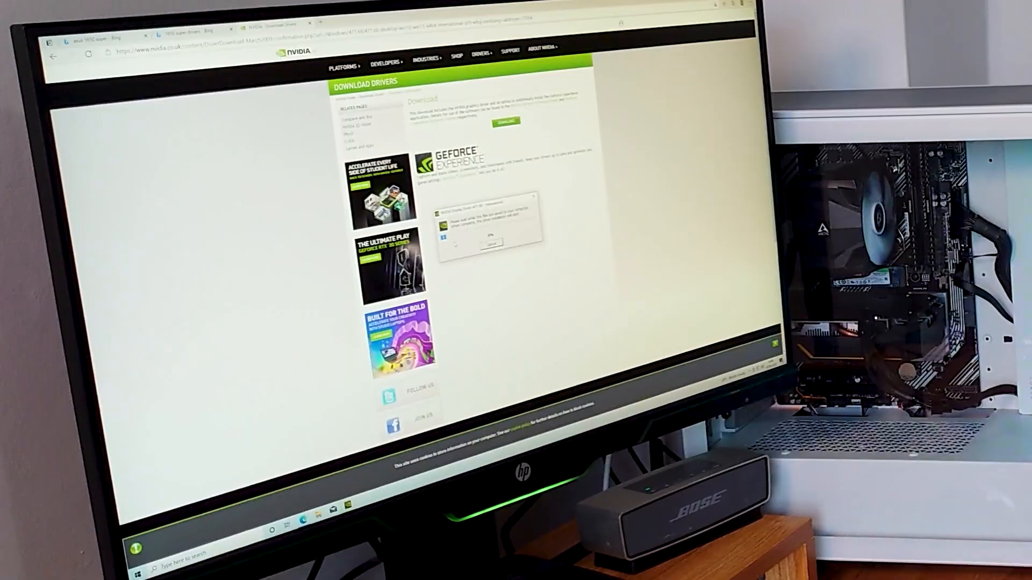